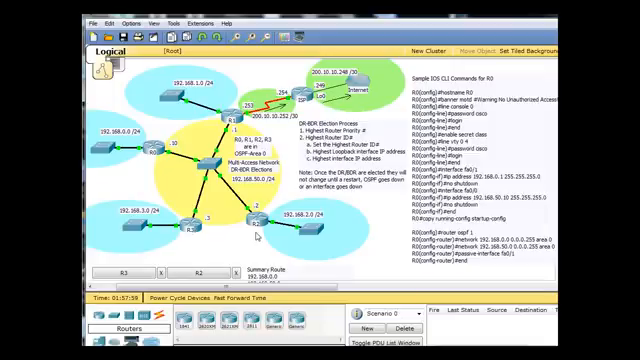
mouse_move(256, 236)
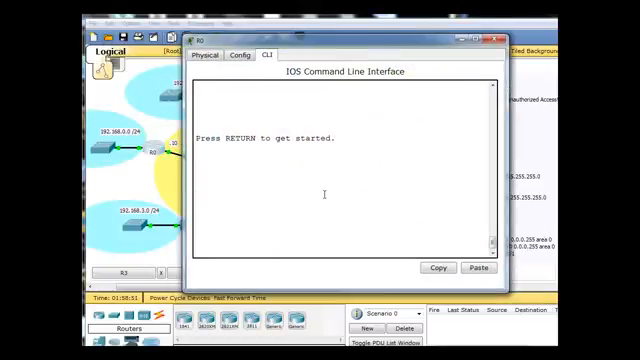
- Enter privileged configuration mode and start OSPF process 1 on the router
key(return)
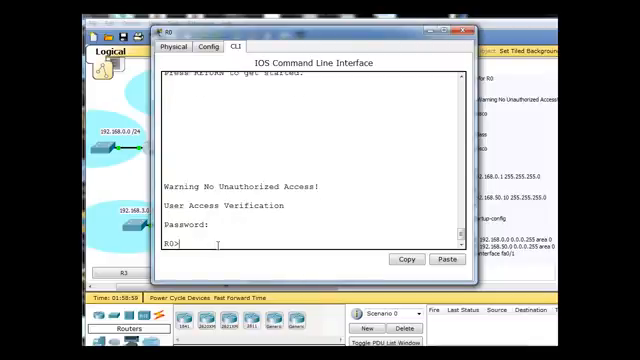
text(en)
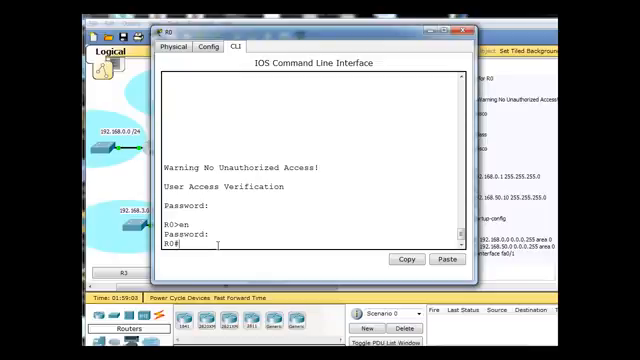
text(conf t)
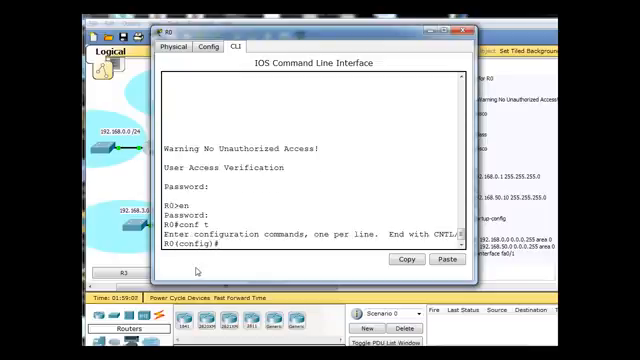
text(router o)
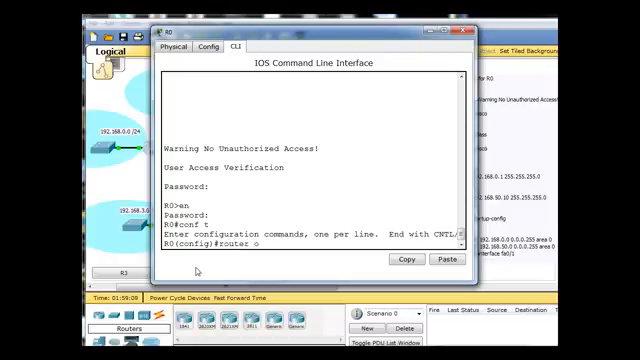
text(spf 1)
text(net)
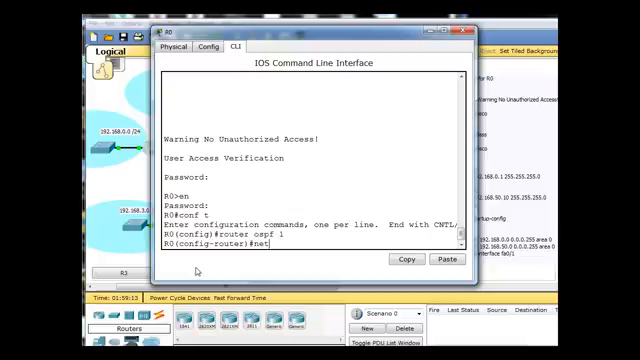
- Advertise the 192.10.x and 192.168.0.0 networks with wildcard 0.0.0.255 in area 0
text(work)
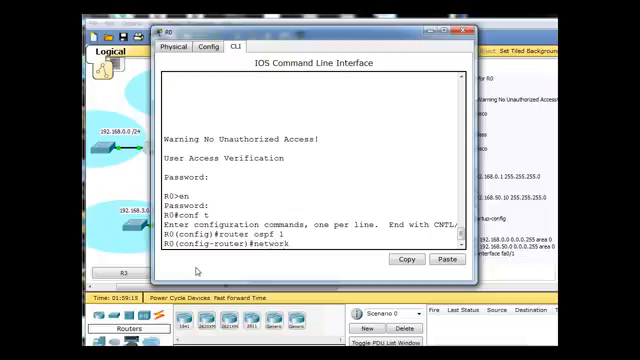
text(192.168.)
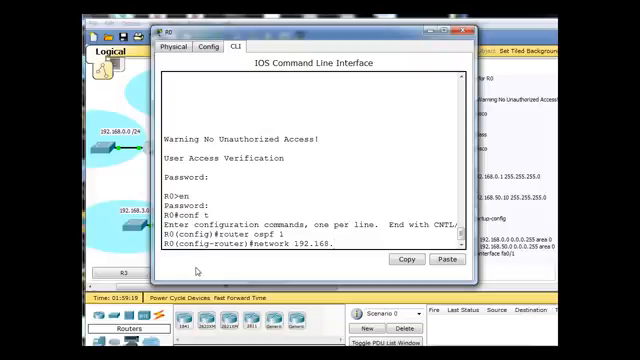
text(0)
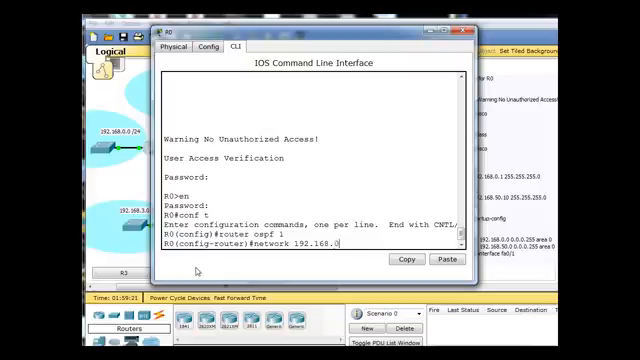
text(.0)
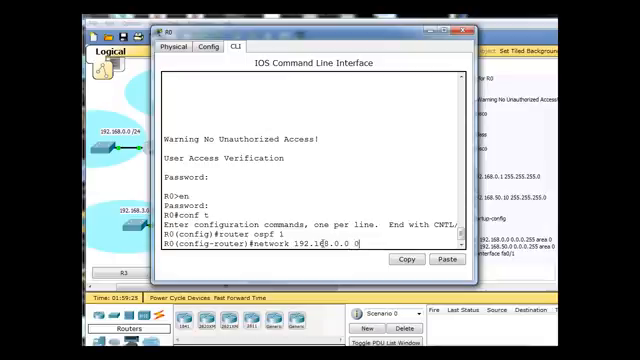
text(0.0.0.255 area 0)
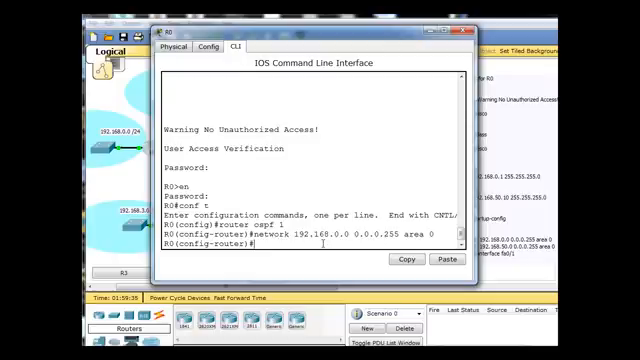
text(network 192.168.0.0 0.0.0.255 area 0)
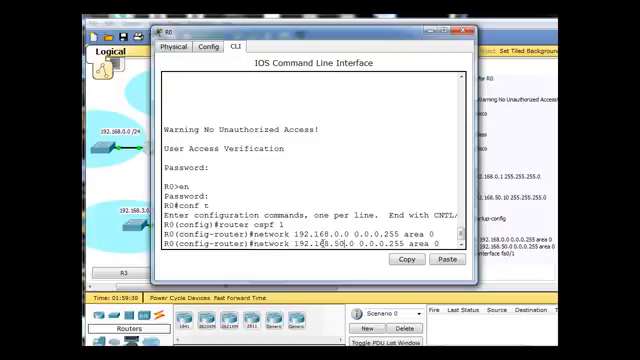
key(enter)
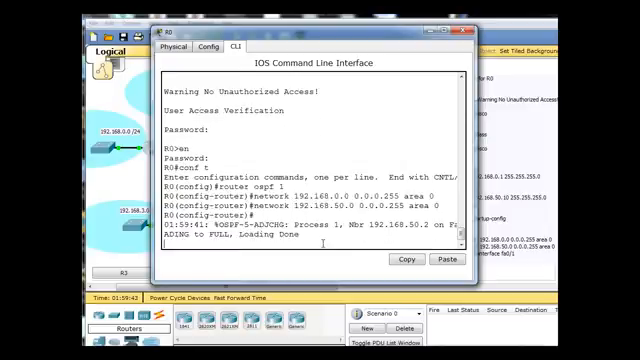
- Make fa0/1 a passive OSPF interface on R4 and leave configuration mode with end
text(passive-interface)
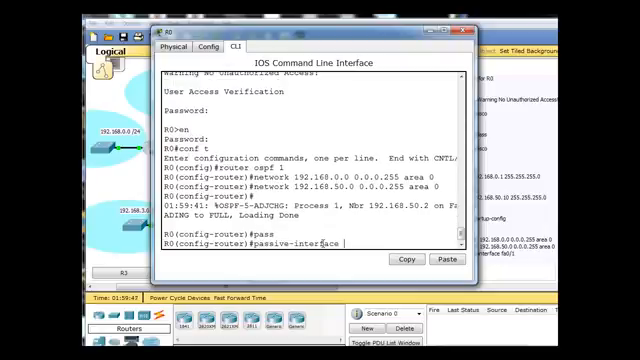
text(fa0/)
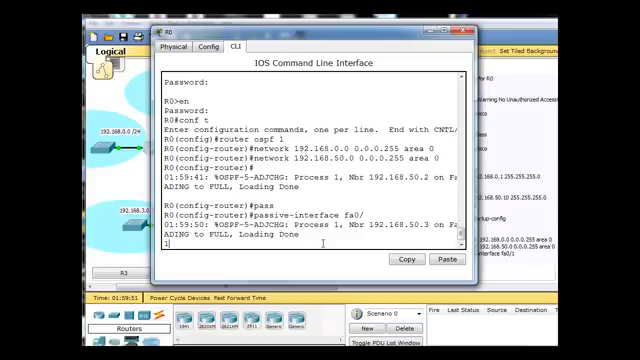
text(passive-interface fa0/1)
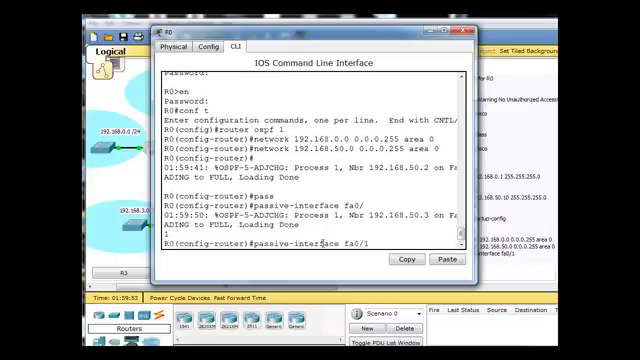
key(enter)
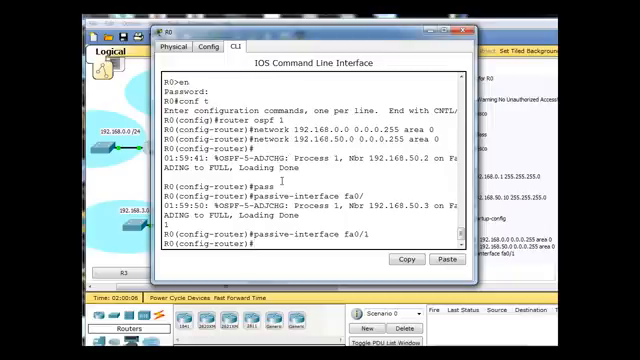
mouse_move(312, 218)
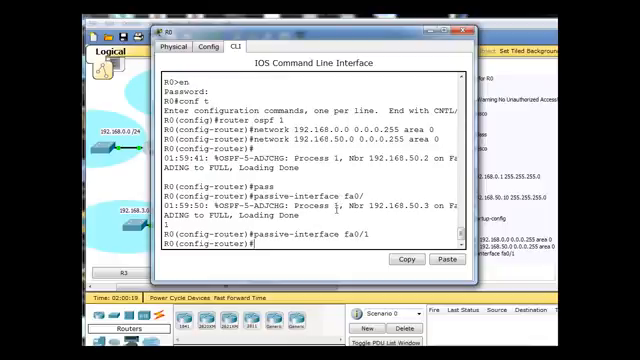
text(end)
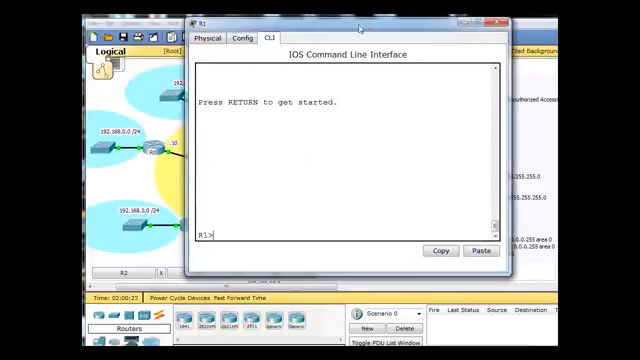
- On R1, start OSPF process 1 and advertise network 192.168.50.0 0.0.0.255 in area 0
text(en)
text(conf t)
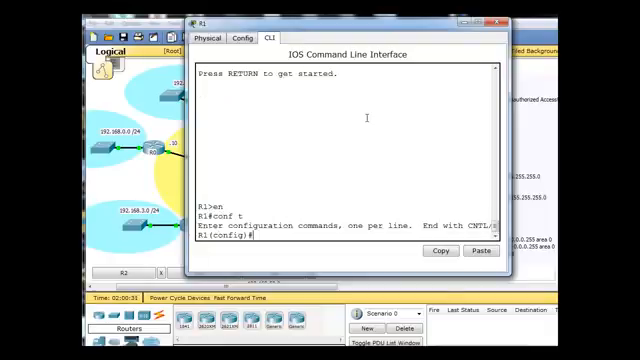
text(router)
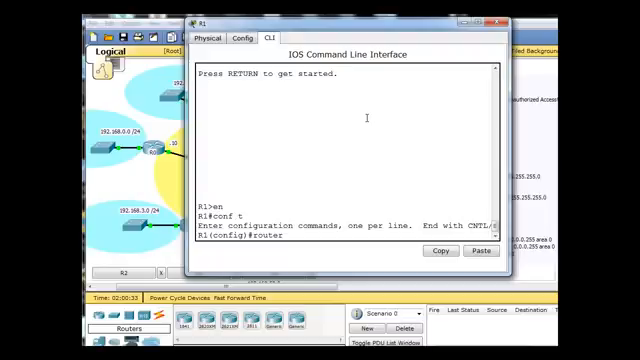
text(ospf)
text(network)
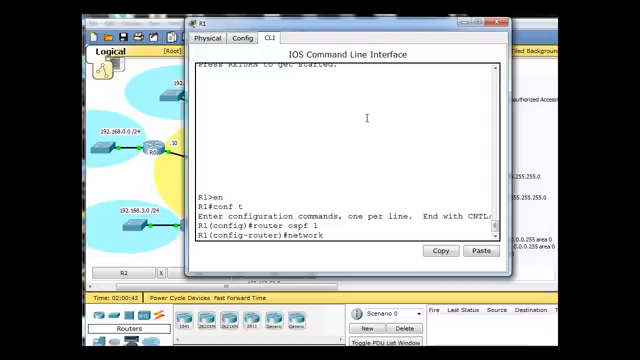
text(192.168.50.0 0.0.0.255)
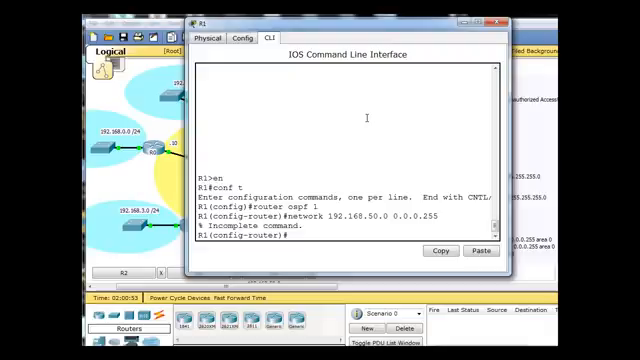
text(network 192.168.50.0 0.0.0.255)
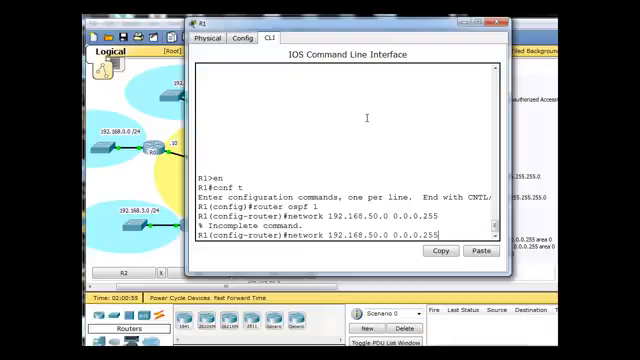
text(area 0)
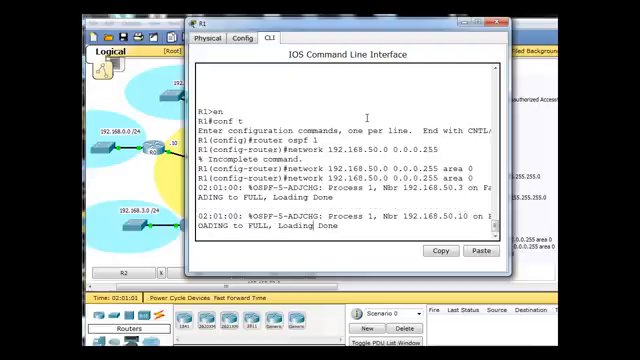
text(network 192.168.50.0 0.0.0.255 area 0)
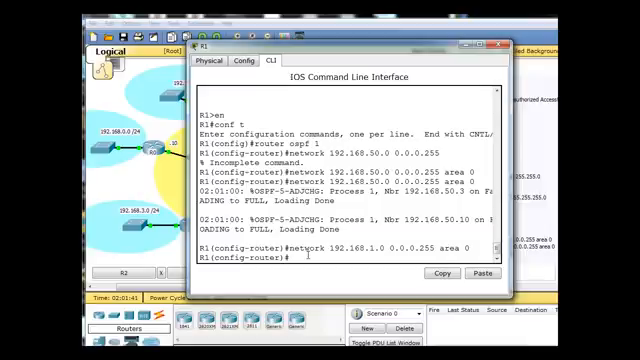
- Set fa0/1 as a passive interface in R1's OSPF process
text(pass)
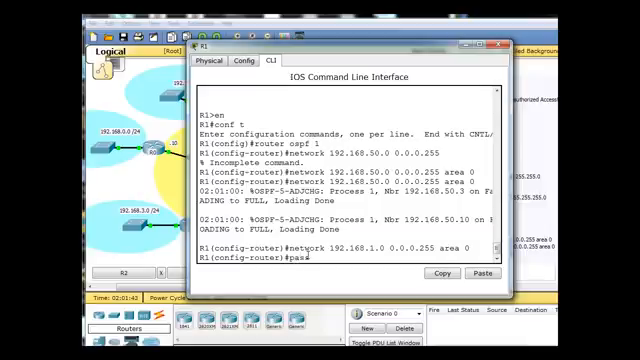
text(ive-interface)
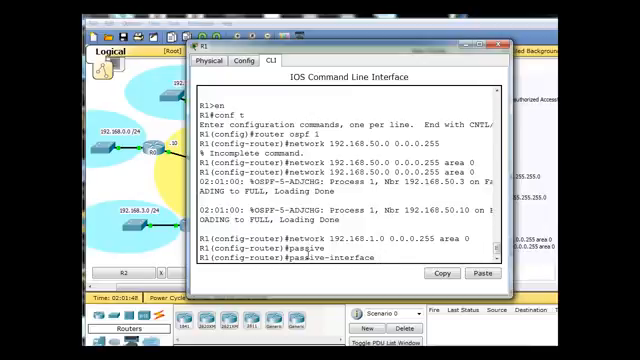
text(fa0/1)
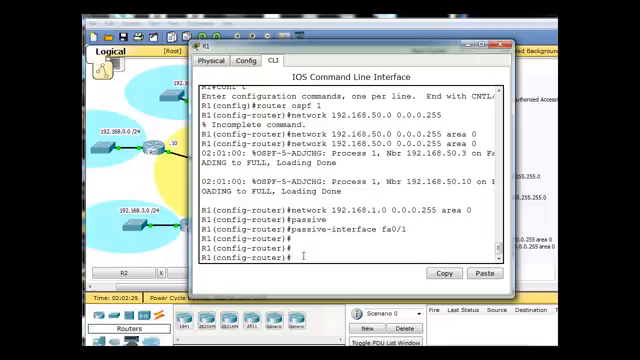
- List OSPF options with ? and apply default-information originate on R1
text(?)
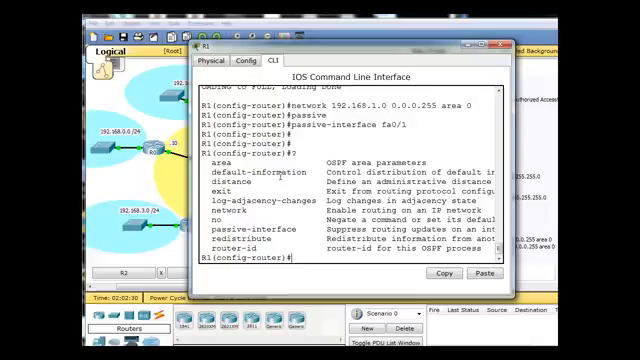
text(default-inf)
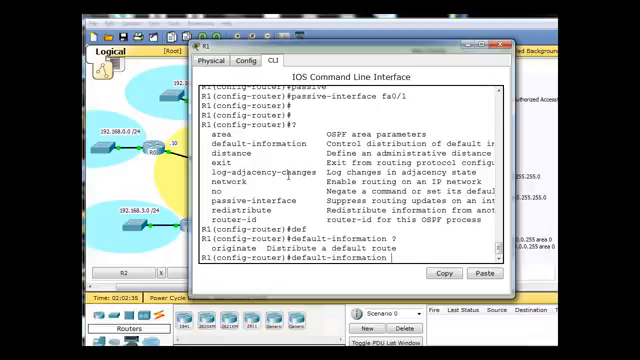
text(originate)
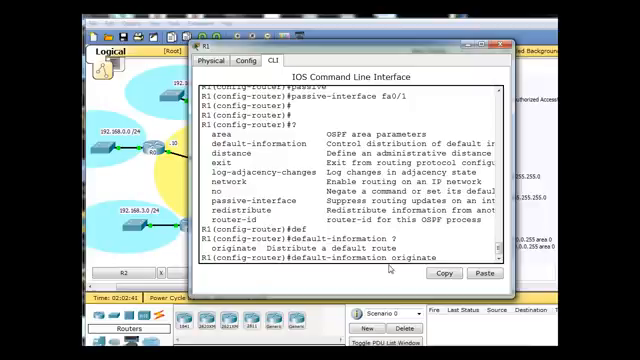
key(enter)
text(show i)
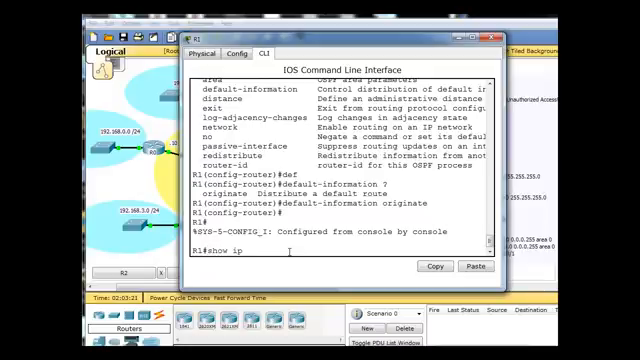
- Display R1's OSPF summary with show ip protocols and scroll through the output
text(protocol)
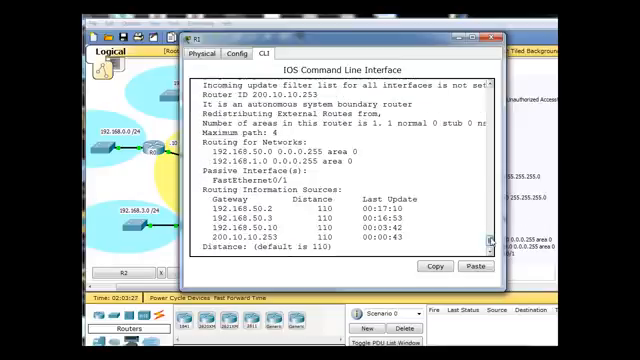
scroll(down, 3)
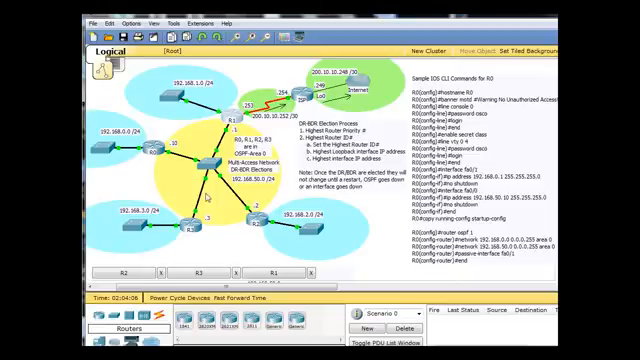
mouse_move(270, 228)
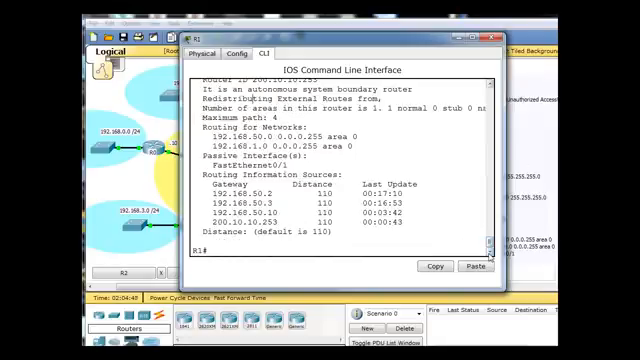
- Display the OSPF neighbor table with show ip ospf neighbor showing DR, BDR and DROTHER
text(show ip)
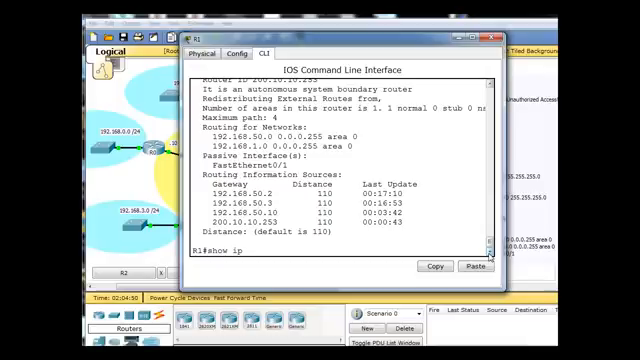
text(ospf n)
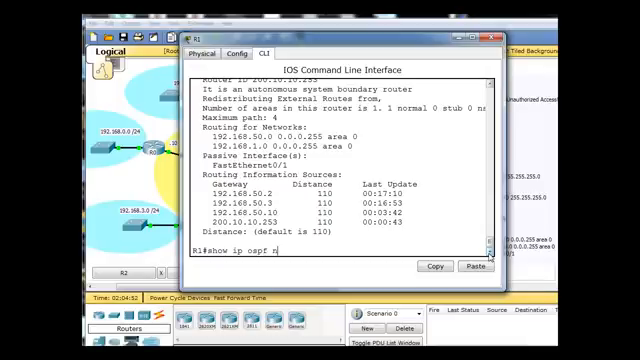
text(eighbors)
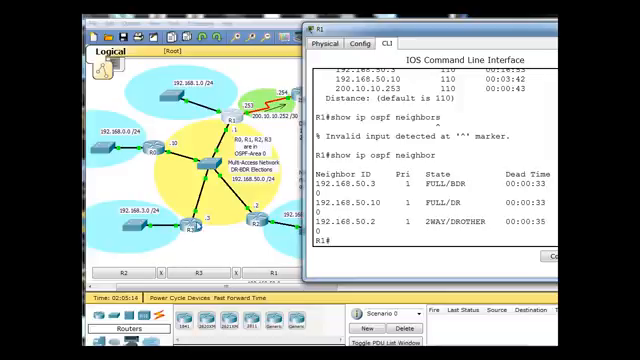
mouse_move(472, 188)
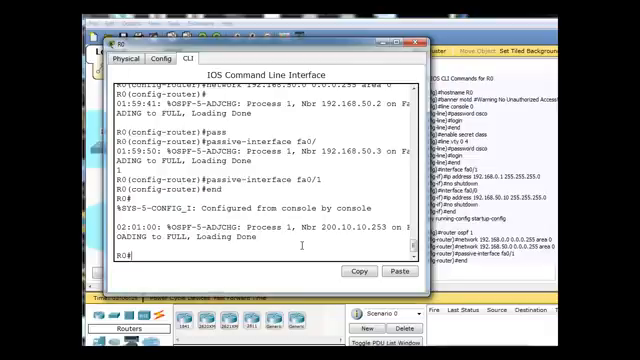
- Shut down interface fa0/0 in configuration mode so its OSPF neighbors drop to DOWN
text(conf t)
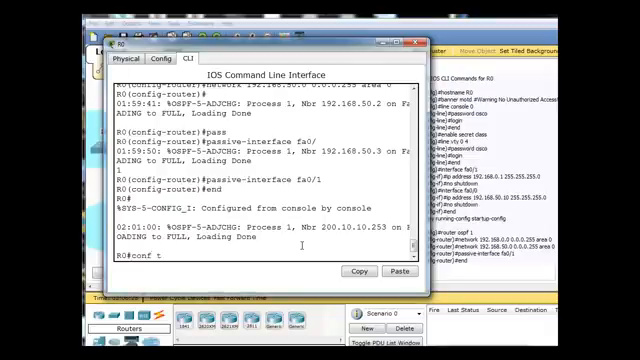
text(int)
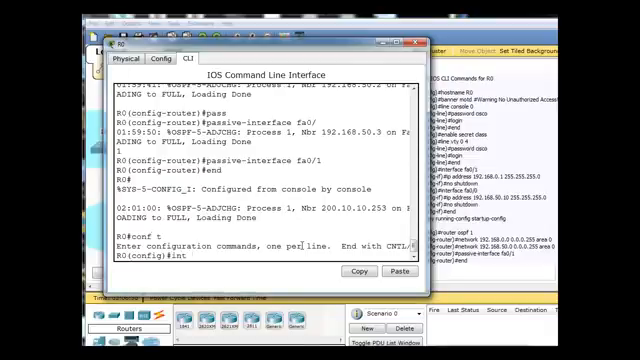
text(fa0/)
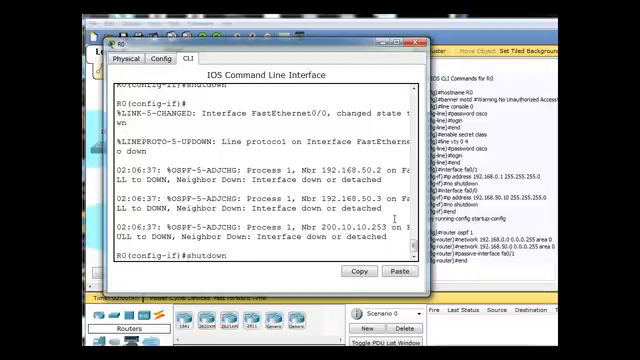
text(no)
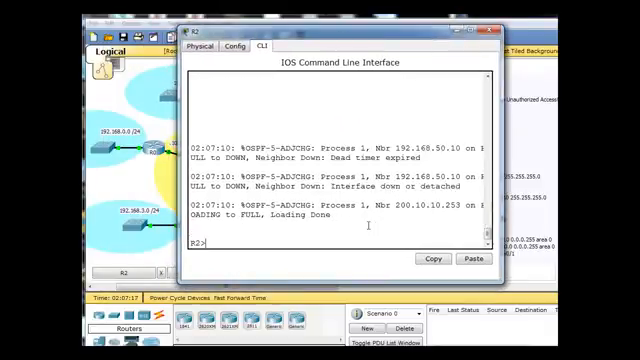
- Run show ip ospf neighbor on another router to check the new DR/BDR roles
text(show ip os)
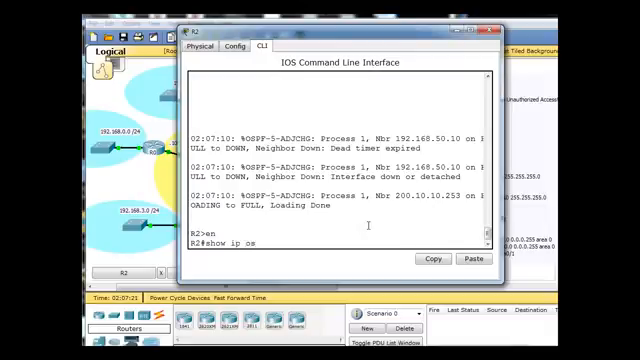
text(pf neighbor)
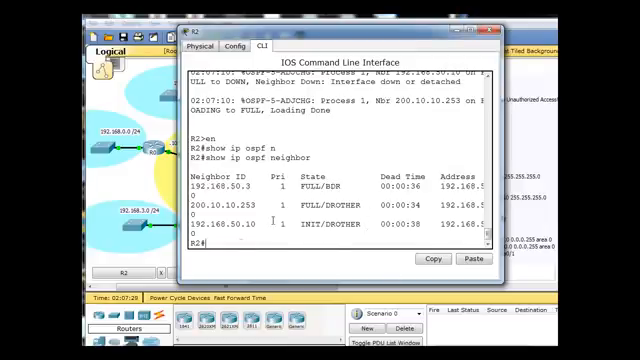
text(show ip ospf neighbor)
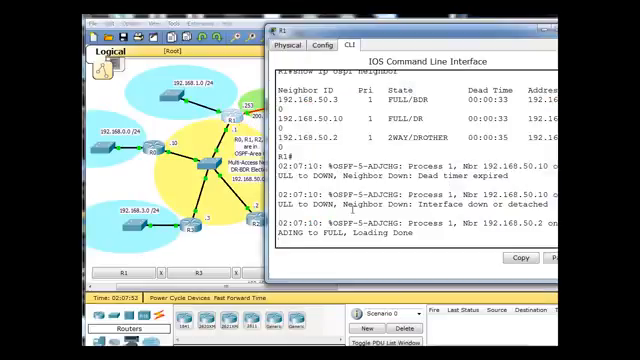
- List the OSPF neighbors again showing FULL/DR, FULL/BDR and 2WAY/DROTHER states
text(show ip ospf neighbor)
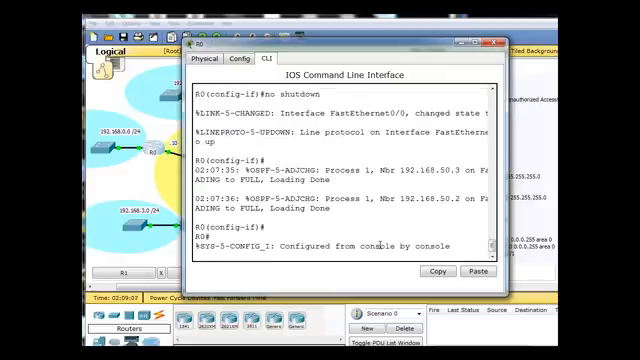
- Return R3 to privileged mode and start a show command to verify OSPF neighbors
text(en)
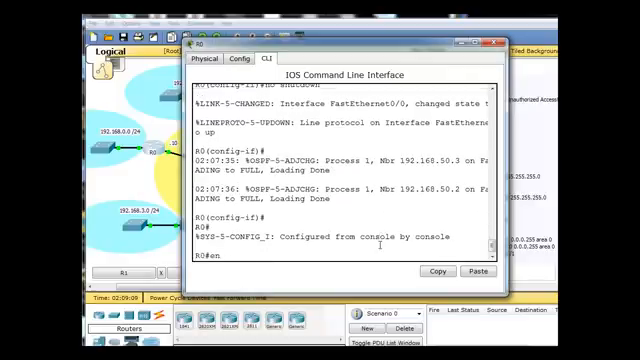
text(show)
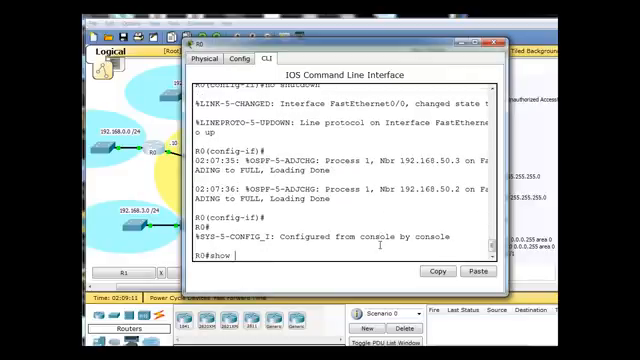